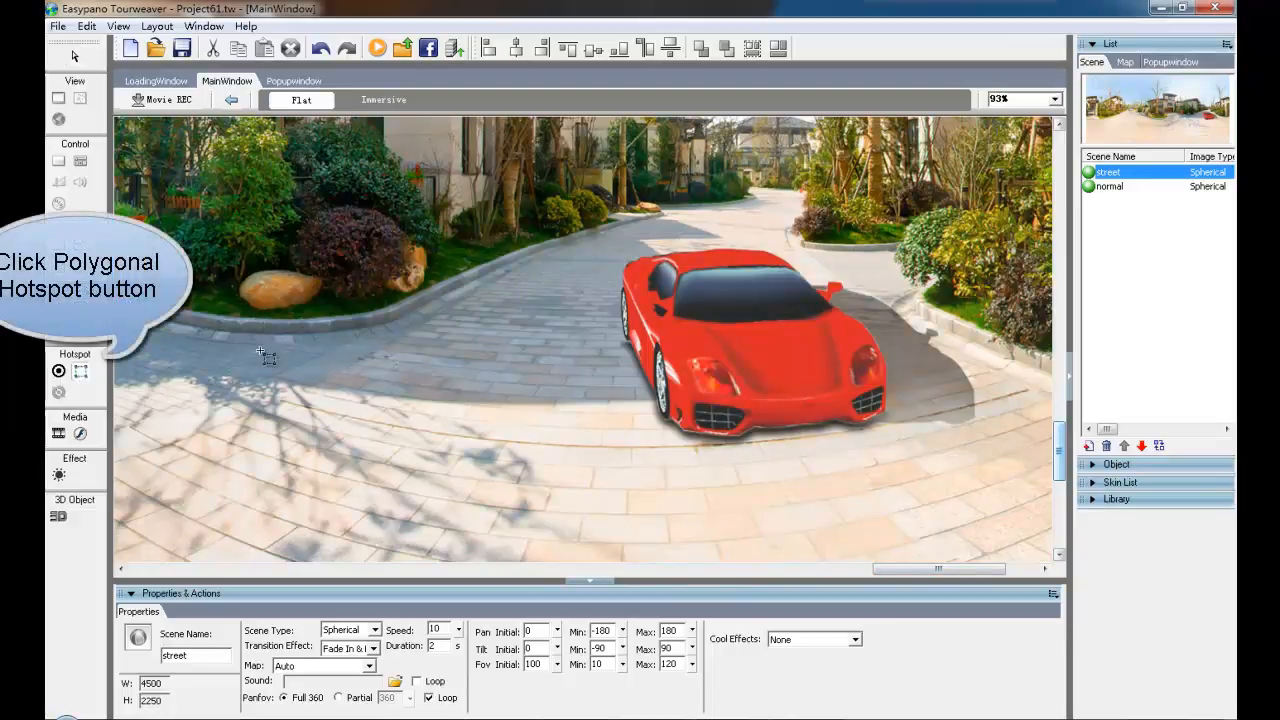
- Select the Polygonal Hotspot tool from the left toolbar's Hotspot section
{"action": "left_click", "coordinate": [58, 392]}
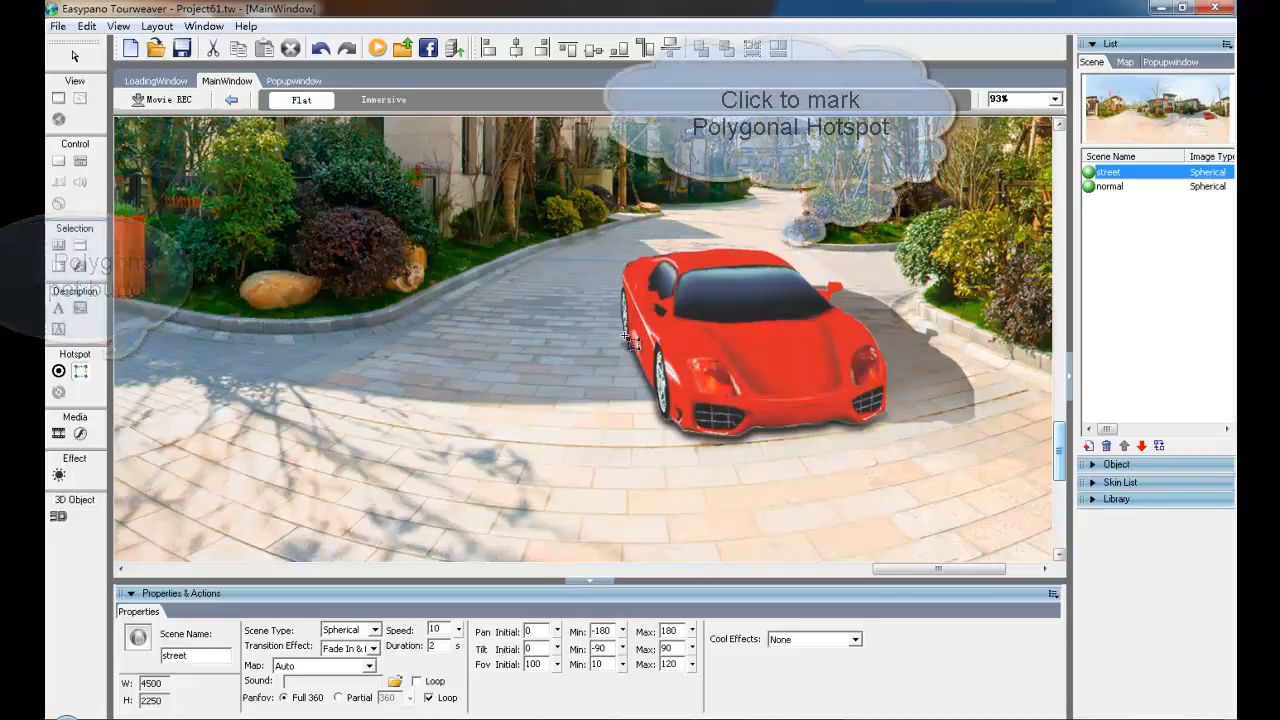
{"action": "mouse_move", "coordinate": [620, 305]}
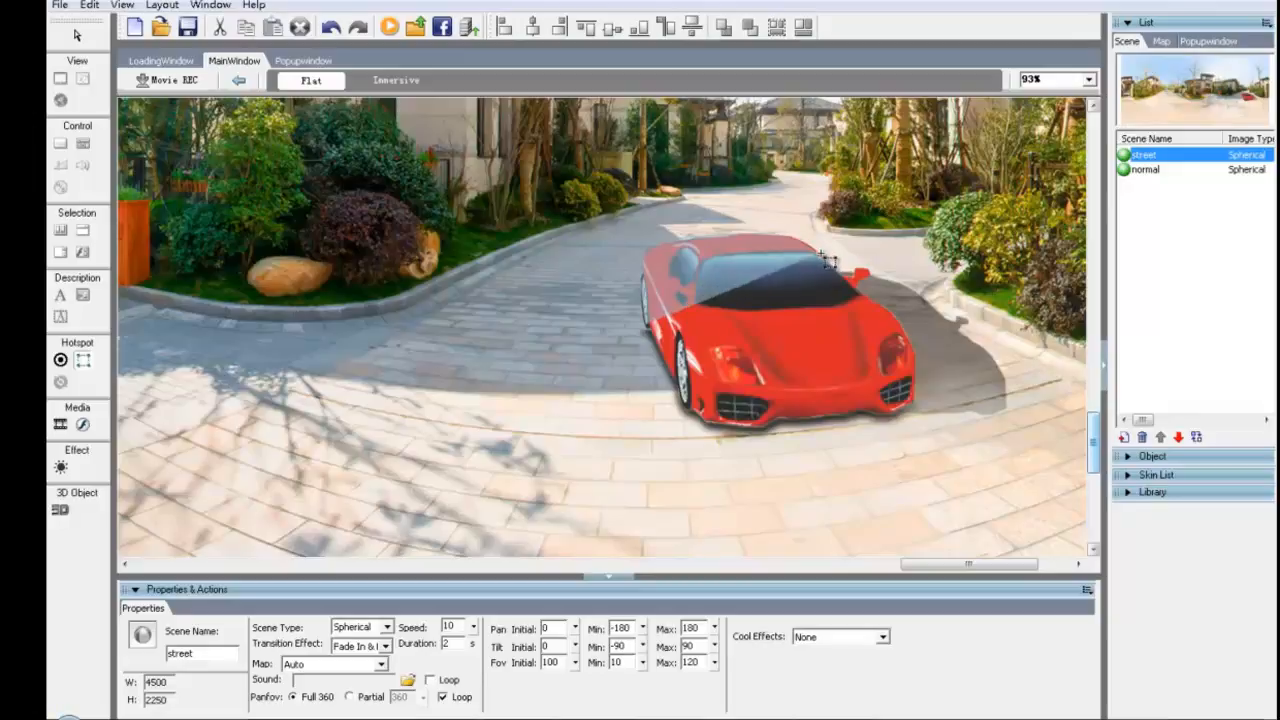
{"action": "mouse_move", "coordinate": [845, 278]}
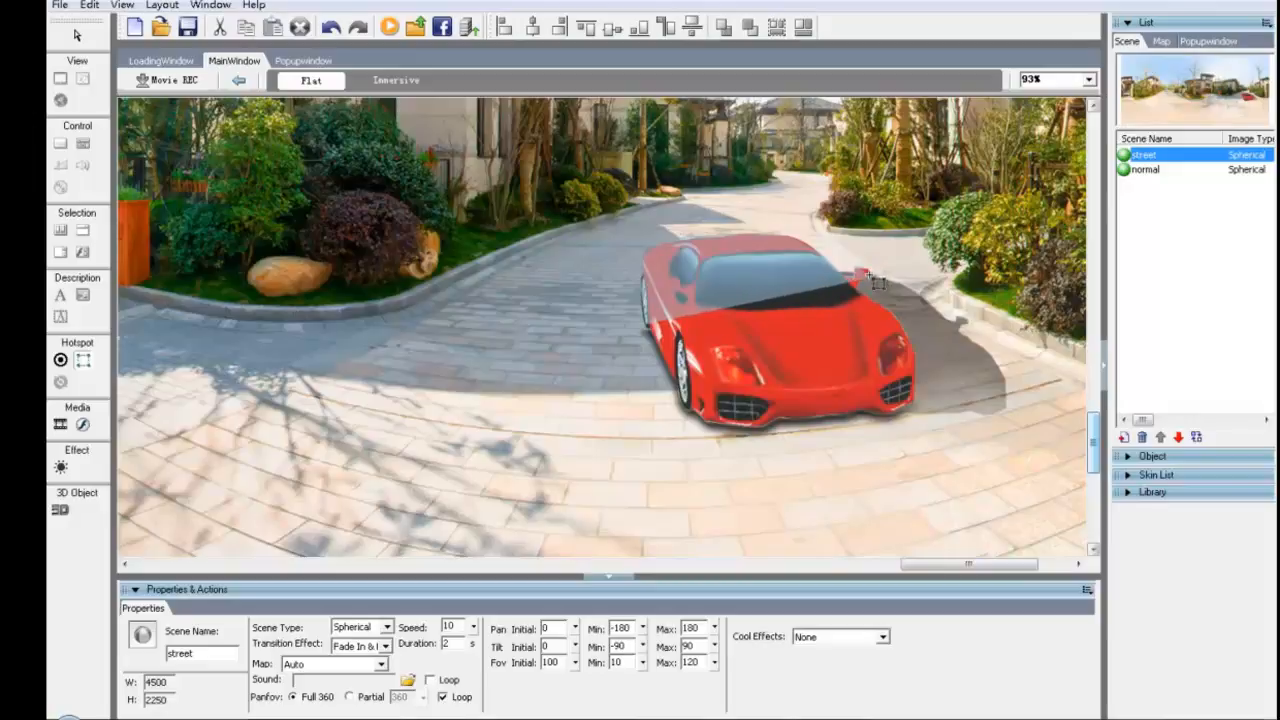
{"action": "mouse_move", "coordinate": [872, 273]}
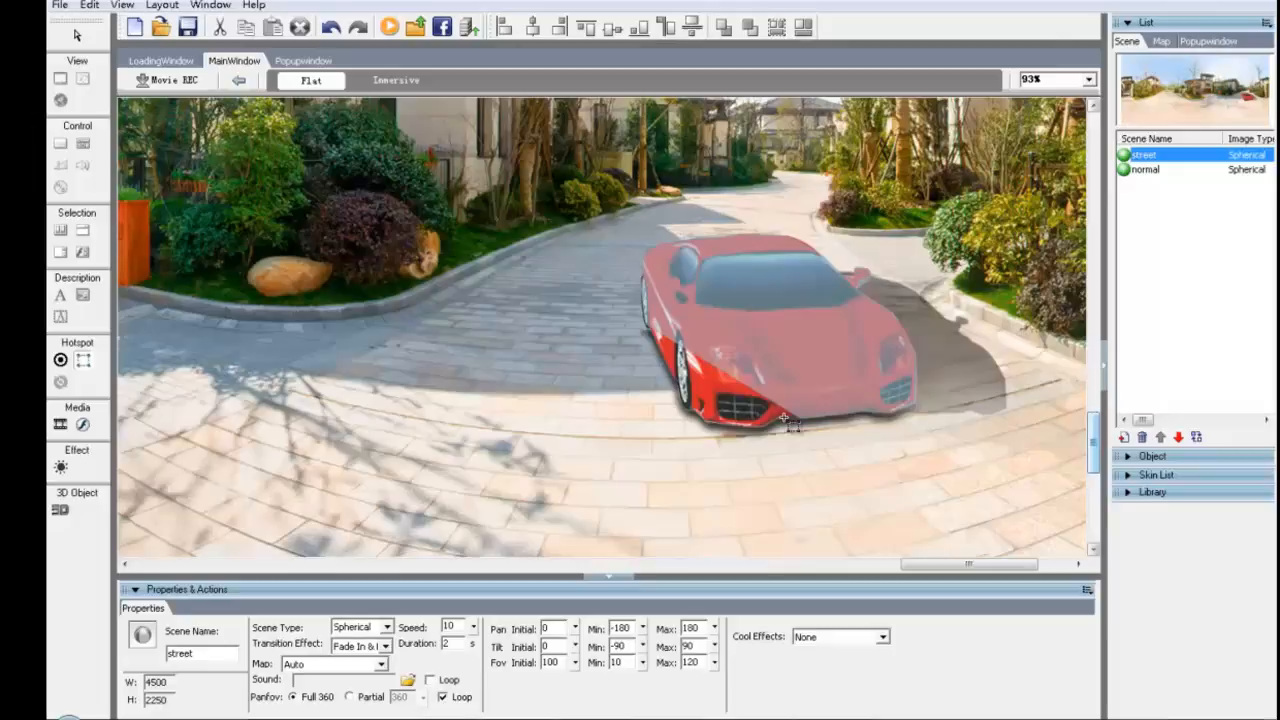
{"action": "mouse_move", "coordinate": [770, 430]}
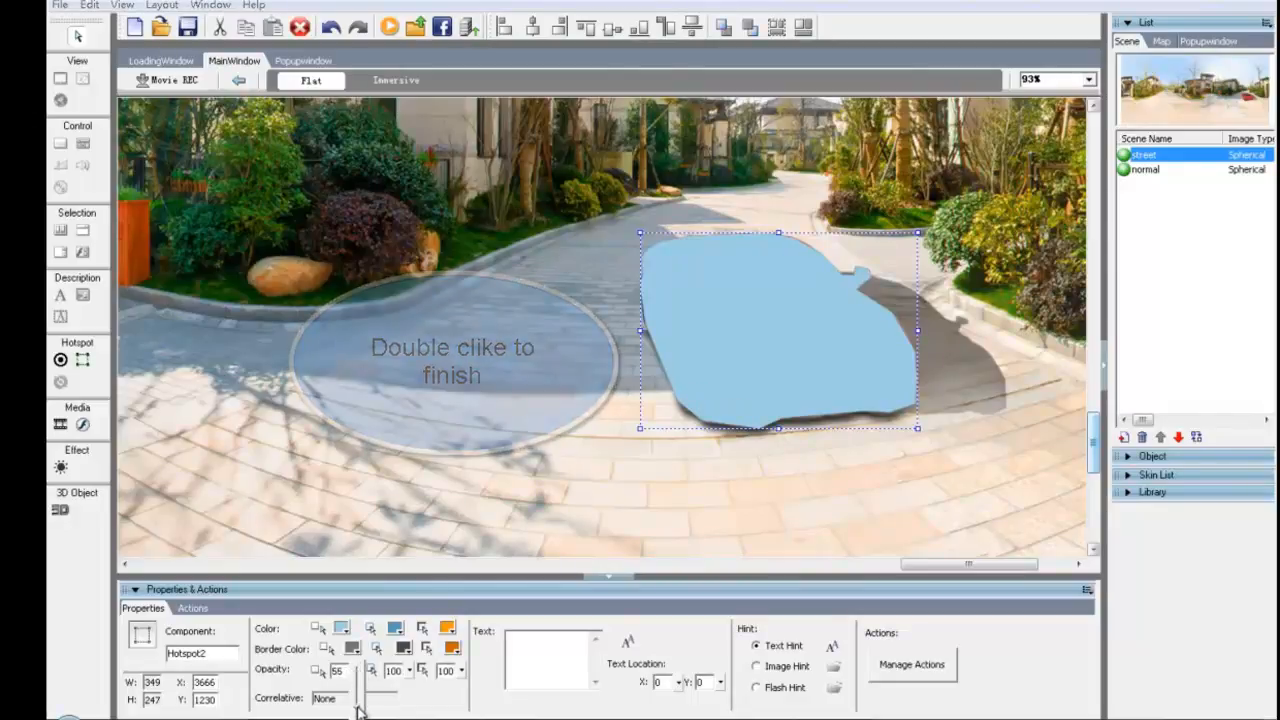
- Close the polygon outline around the red car, creating Hotspot2
{"action": "double_click", "coordinate": [452, 361]}
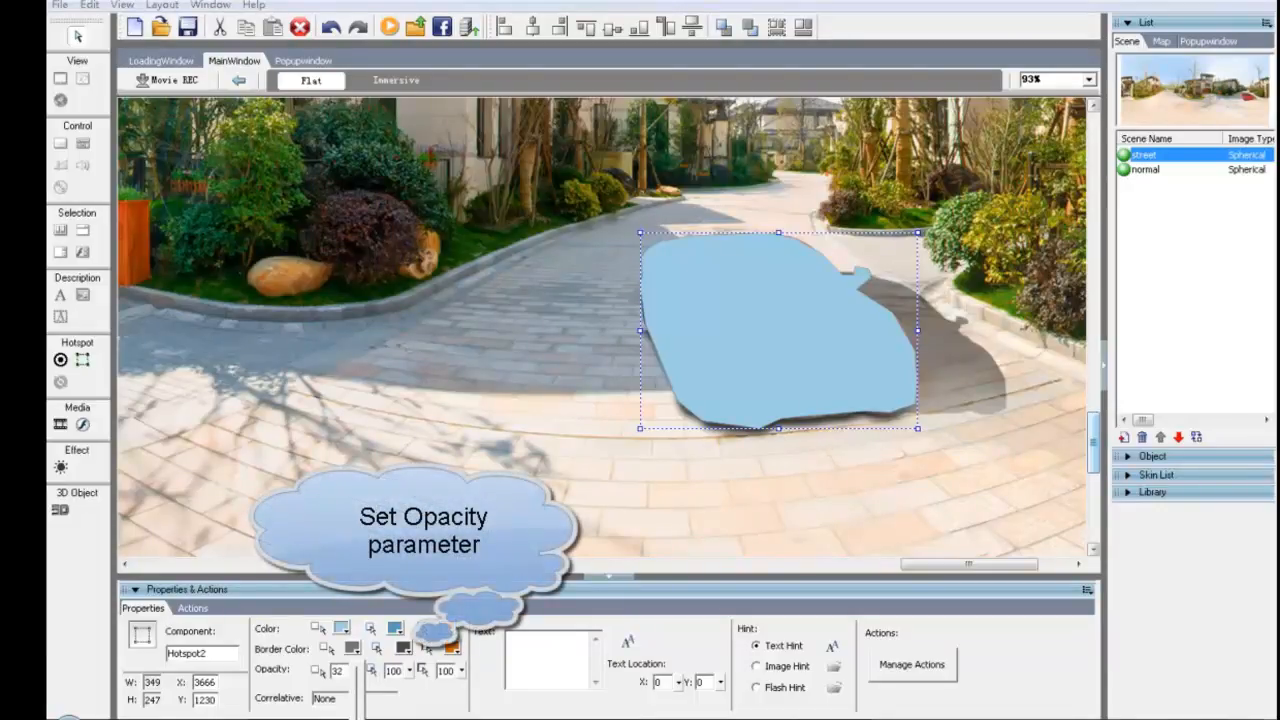
- Lower Hotspot2's opacity so the car shows through, then view its Actions
{"action": "left_click", "coordinate": [370, 673]}
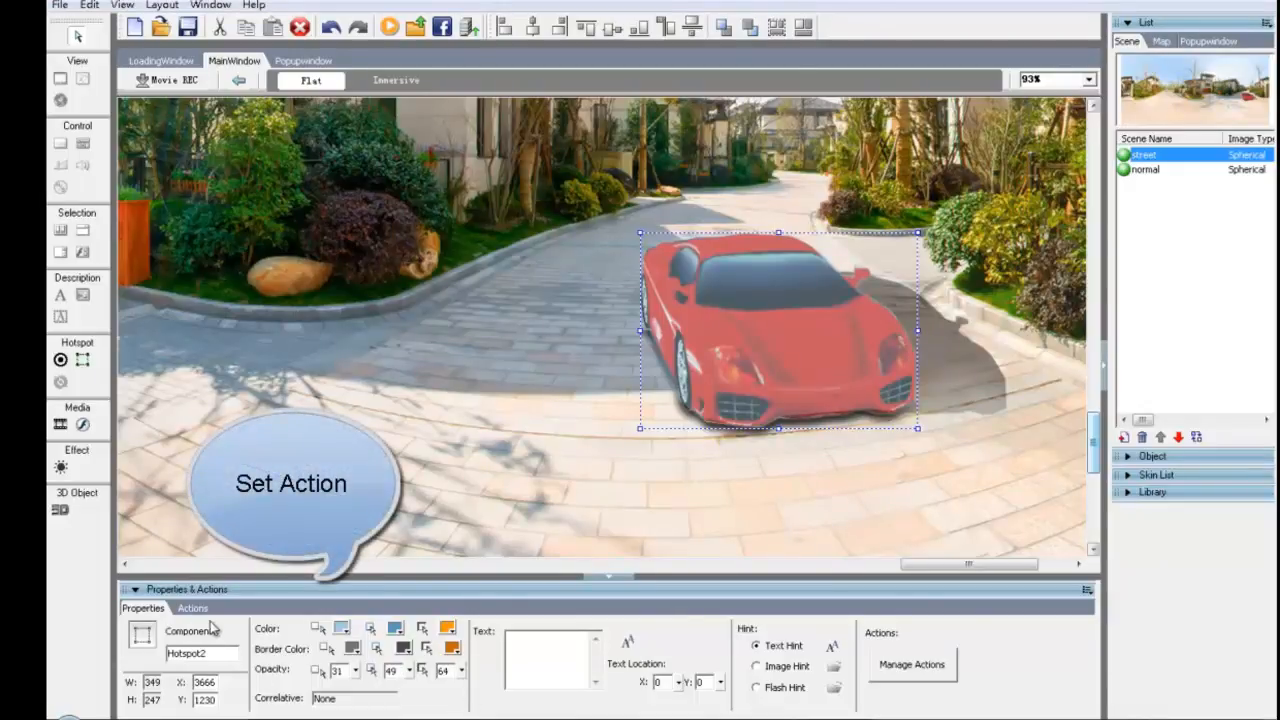
{"action": "left_click", "coordinate": [192, 608]}
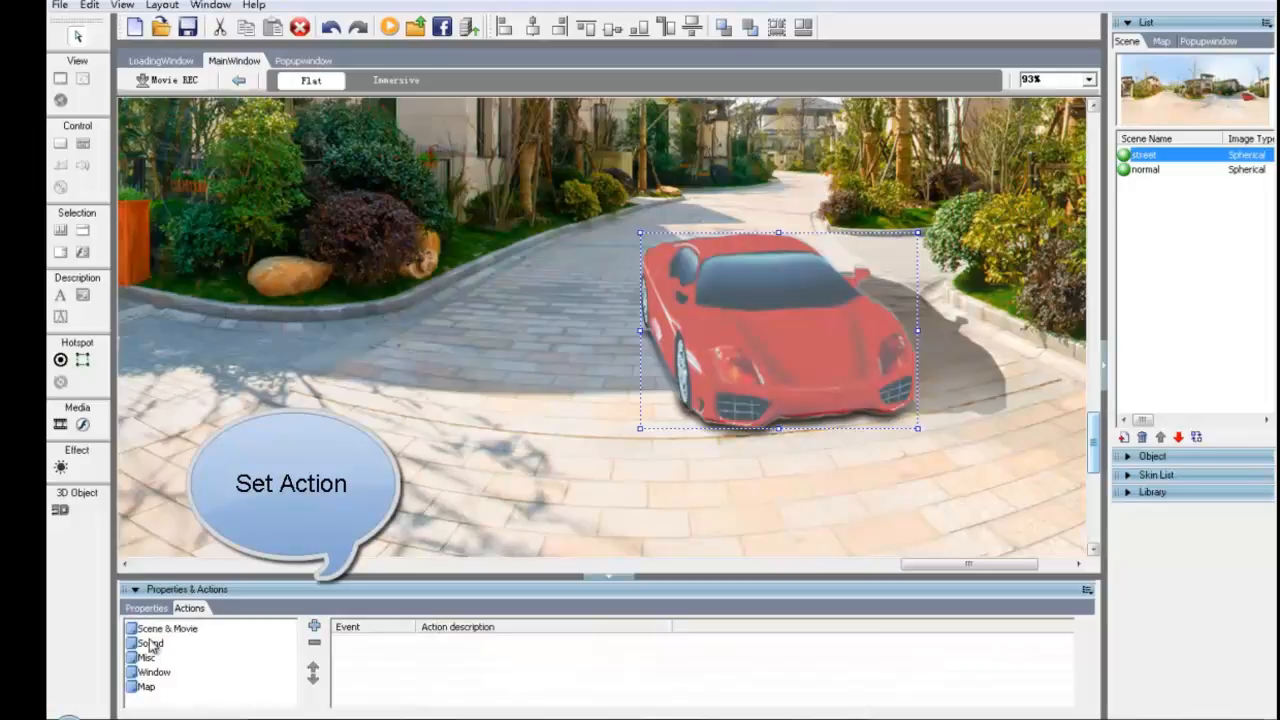
- Add a Link to scene action under Scene & Movie and choose the target scene
{"action": "left_click", "coordinate": [131, 628]}
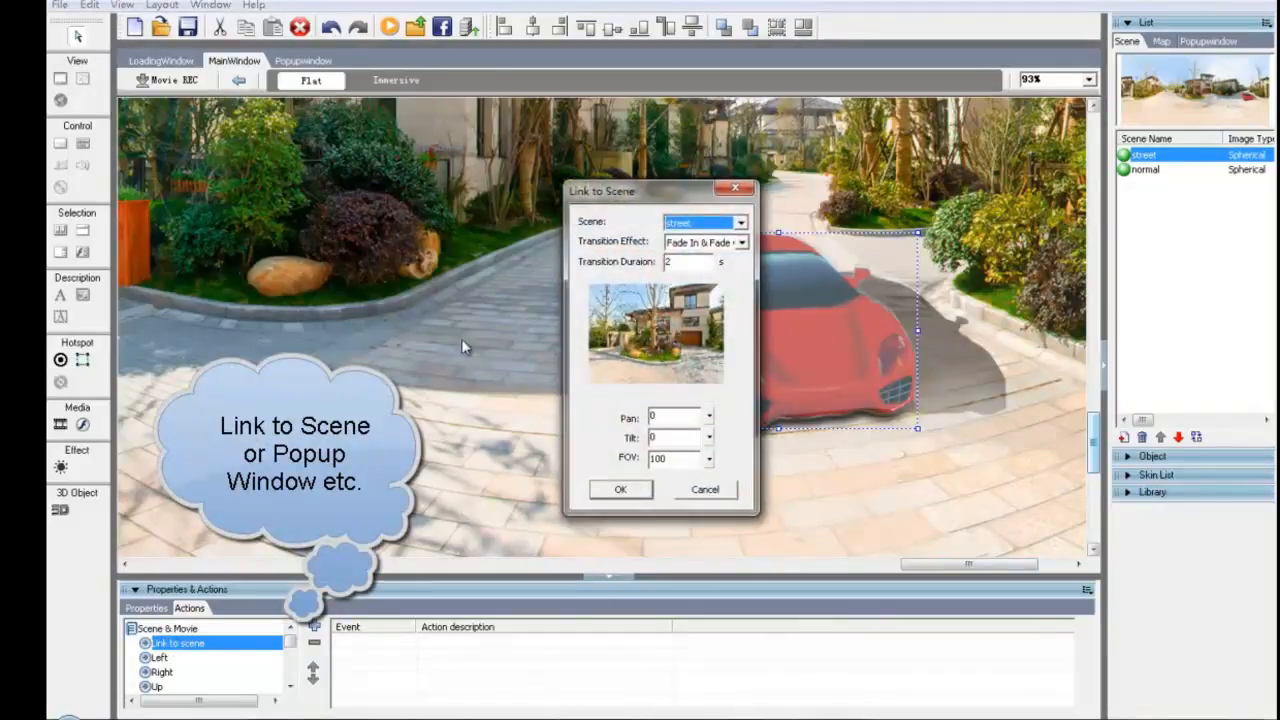
{"action": "left_click", "coordinate": [740, 222]}
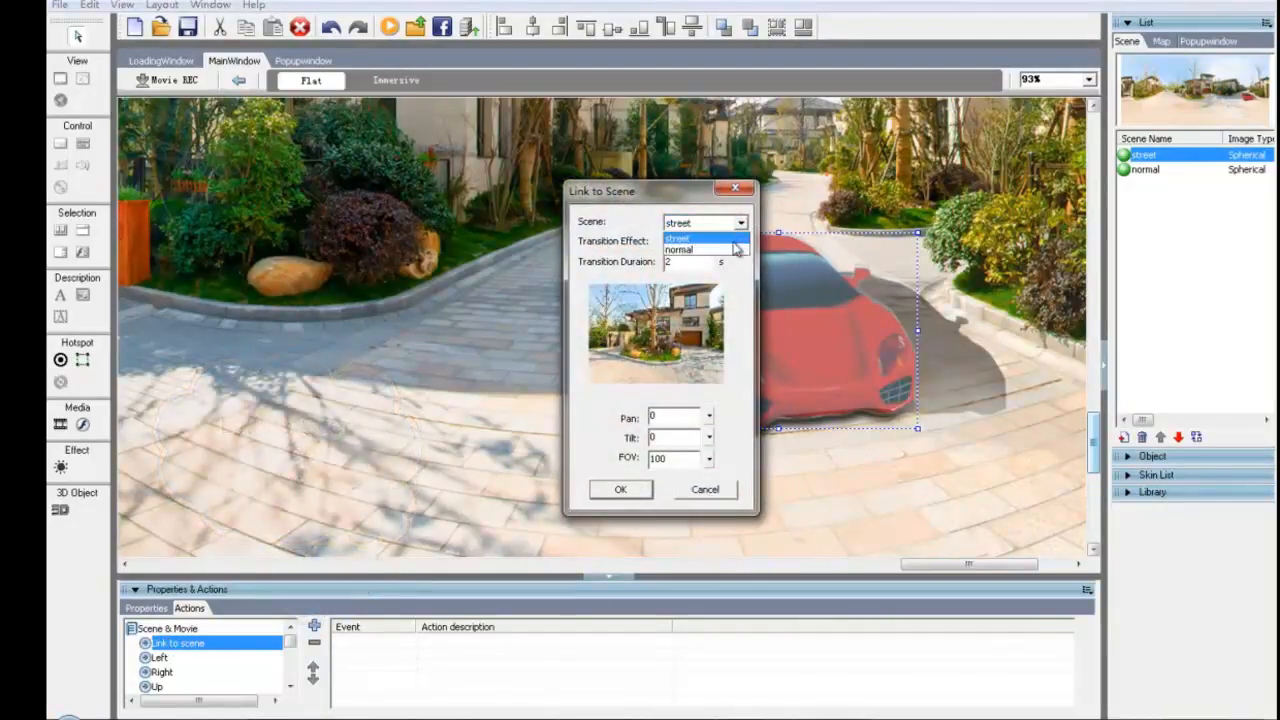
{"action": "left_click", "coordinate": [679, 249]}
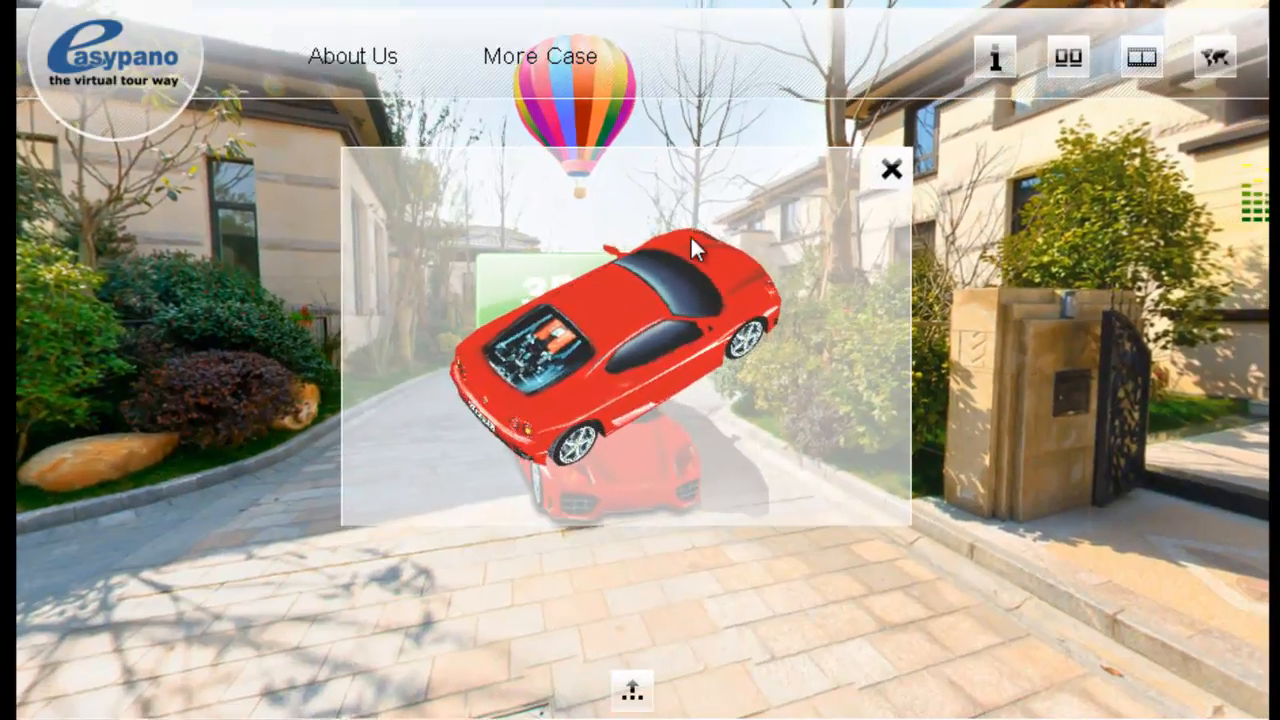
- Rotate the 3D car model in the preview popup, then close the popup
{"action": "left_click_drag", "start_coordinate": [695, 248], "coordinate": [598, 423]}
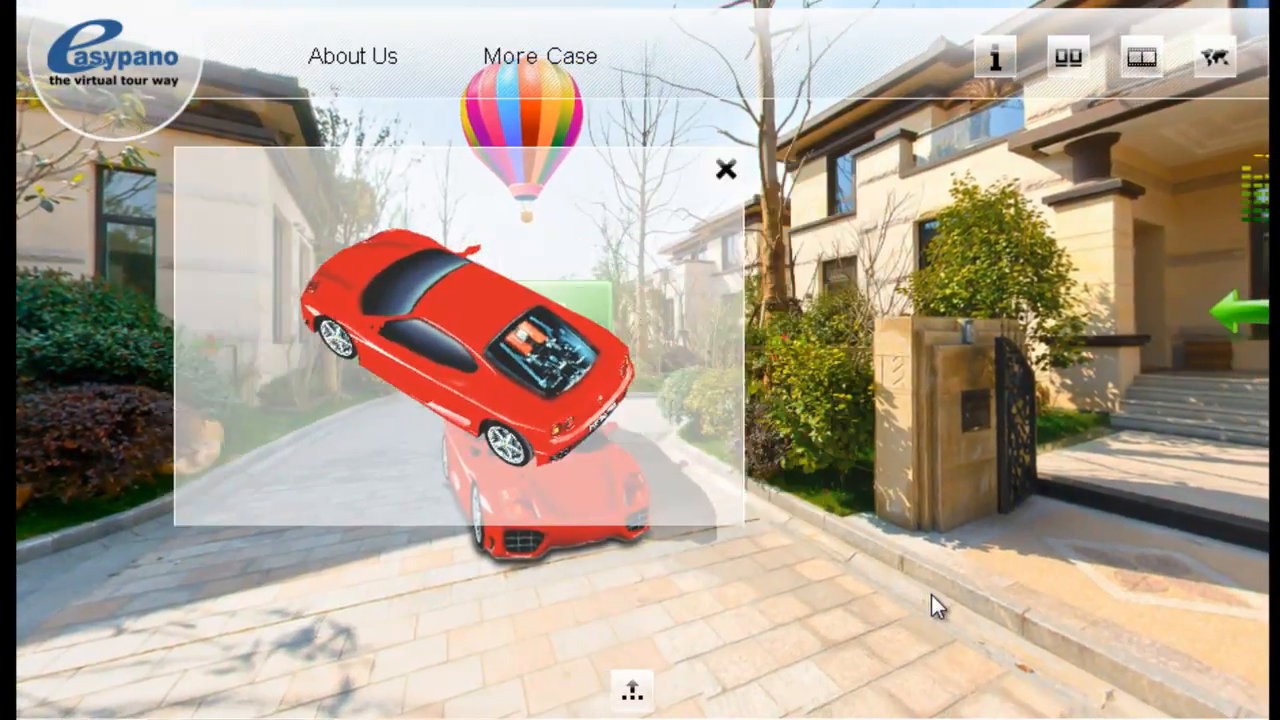
{"action": "left_click", "coordinate": [725, 168]}
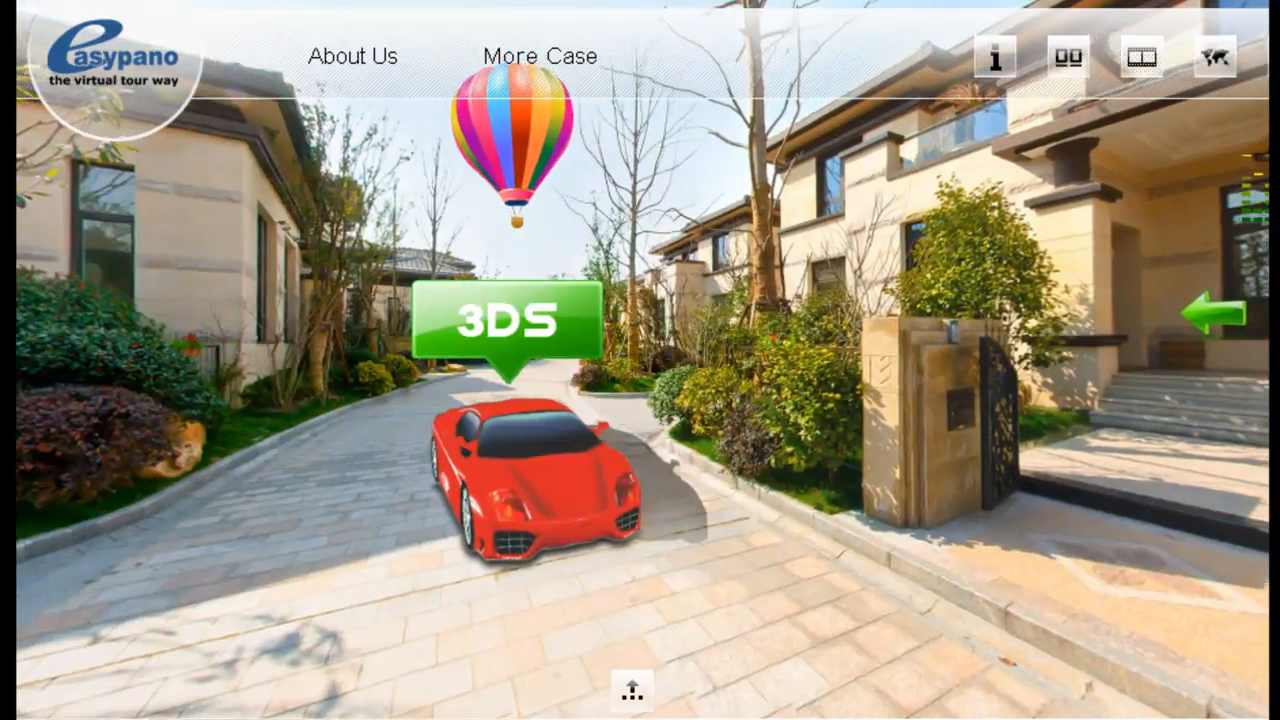